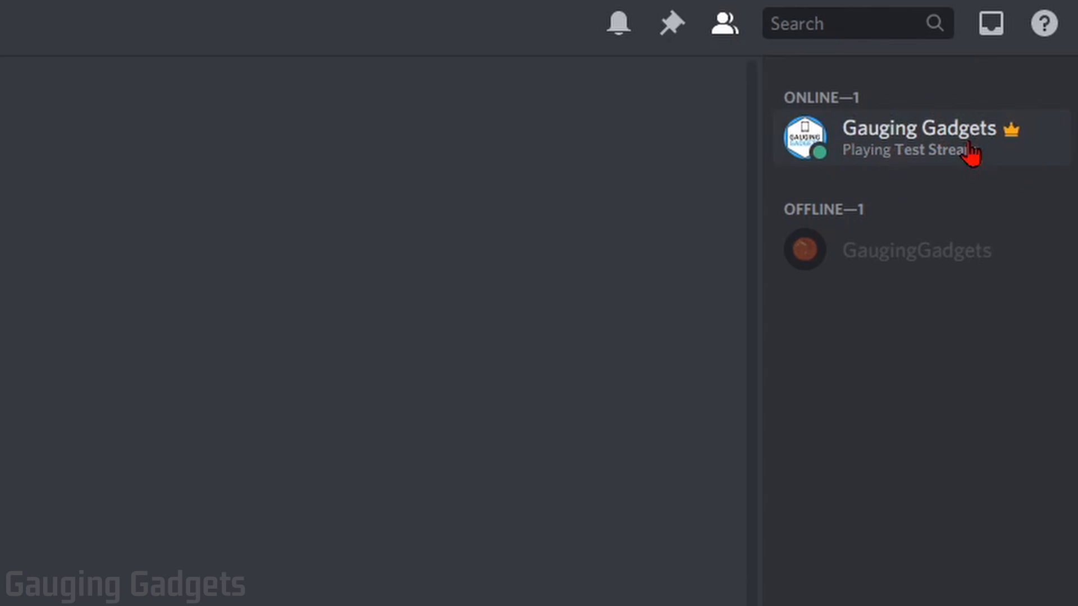
mouse_move(181, 567)
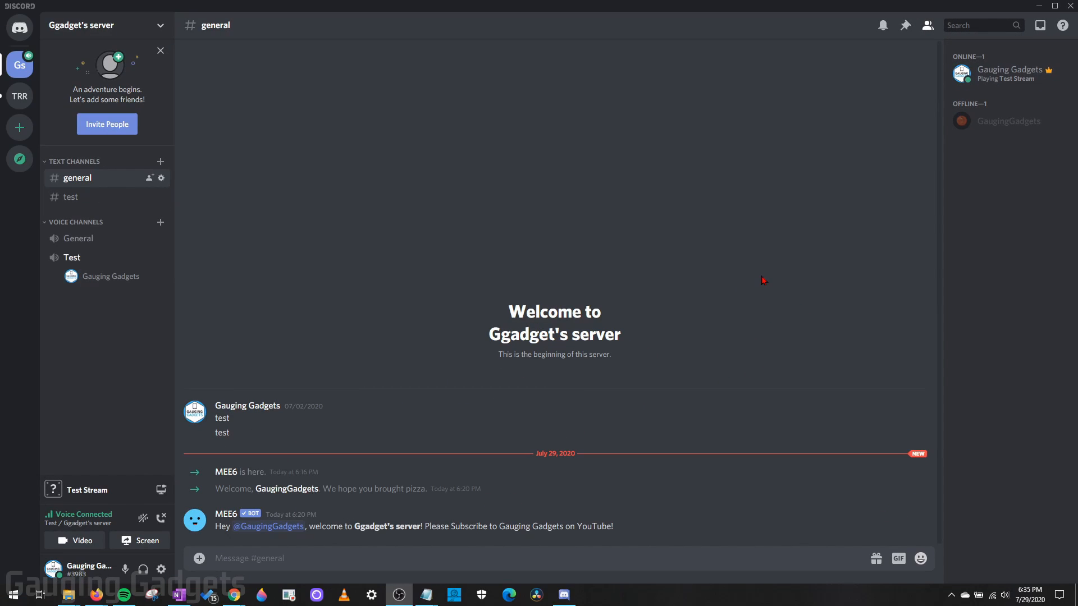
mouse_move(708, 214)
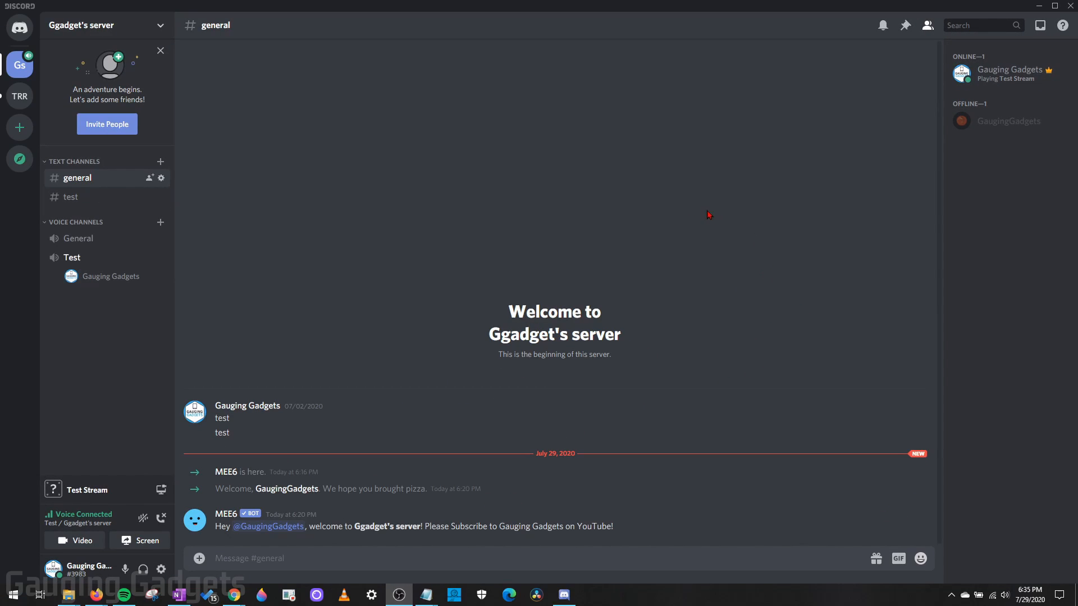
mouse_move(512, 237)
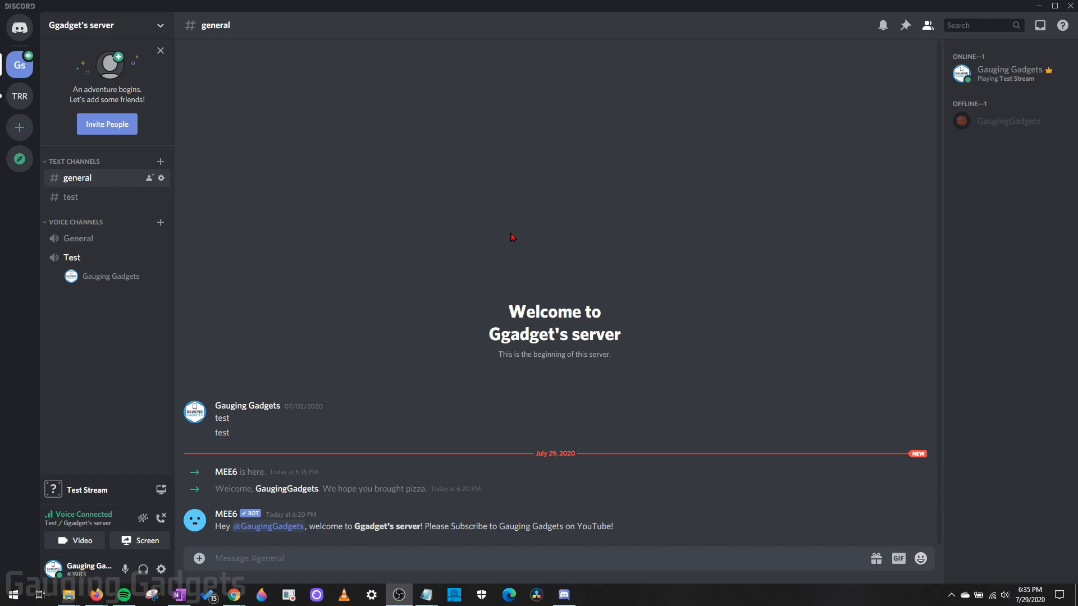
mouse_move(598, 184)
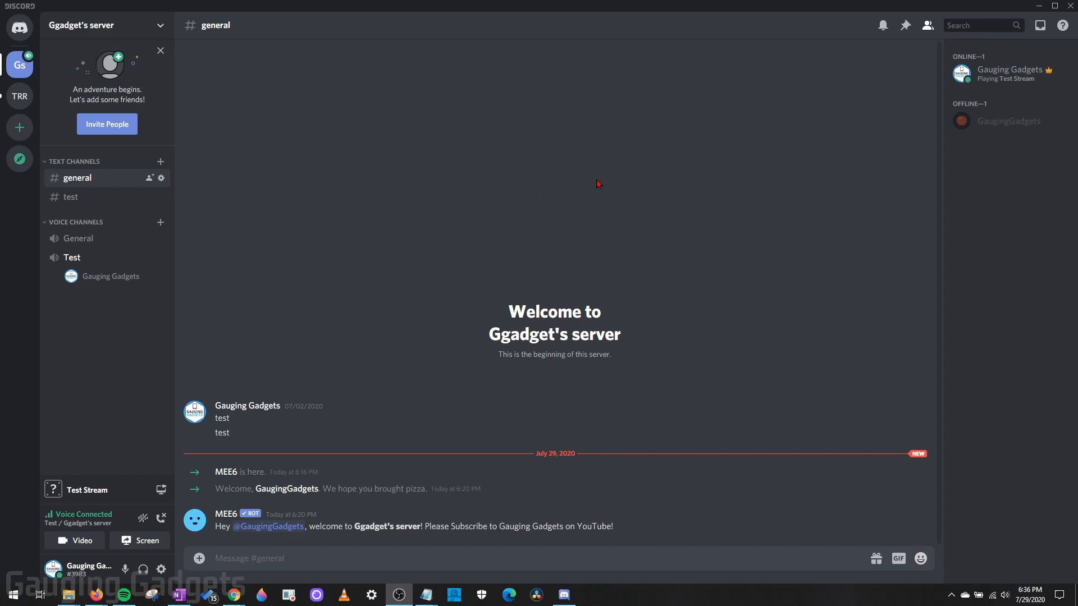
mouse_move(703, 209)
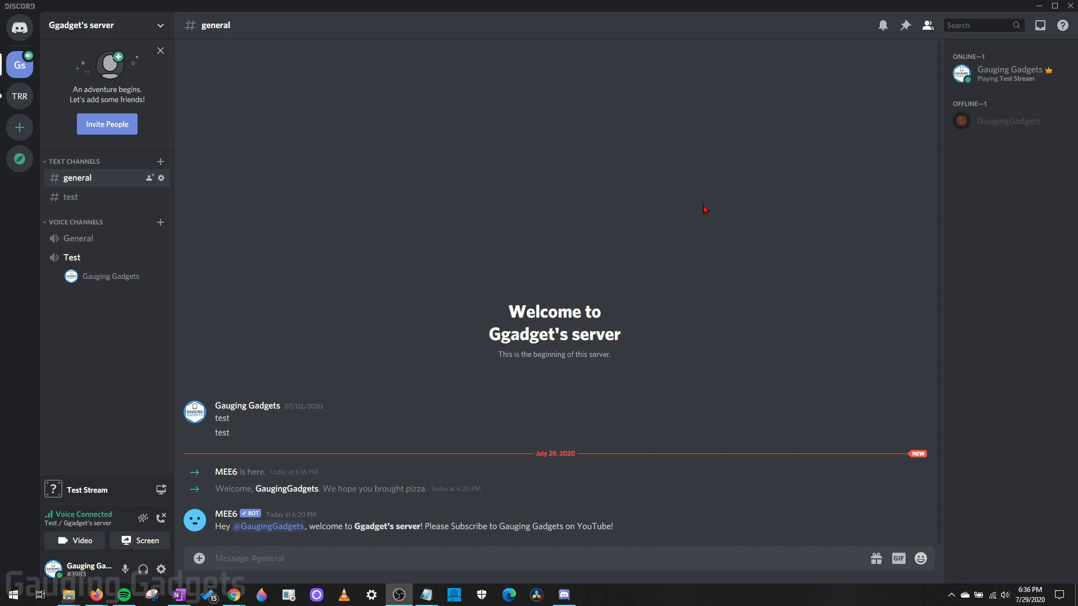
mouse_move(555, 224)
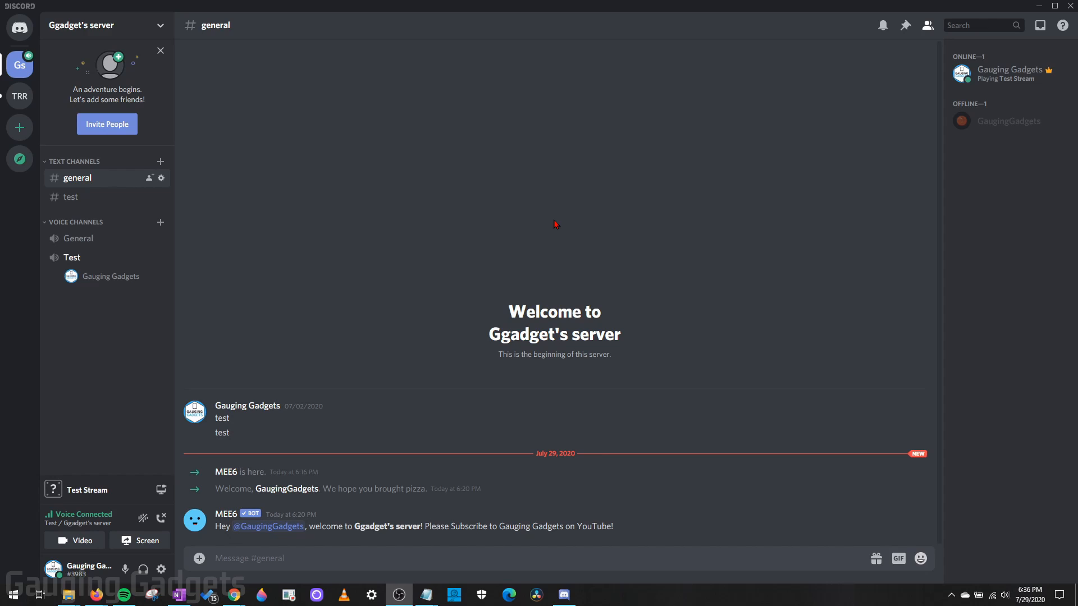
mouse_move(522, 214)
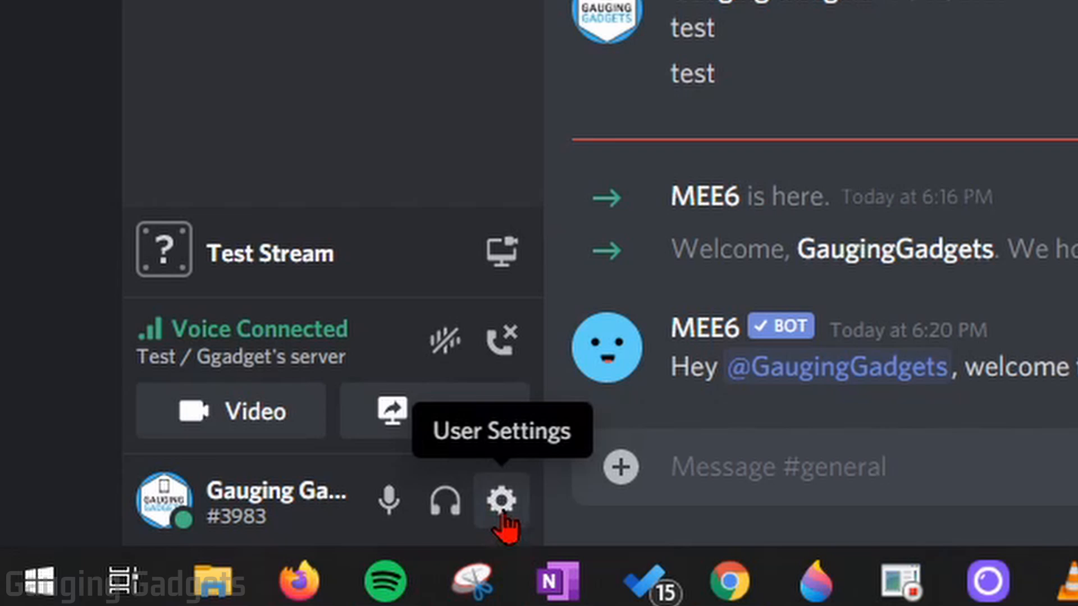
Open User Settings on the Game Activity page under App Settings.
left_click(501, 502)
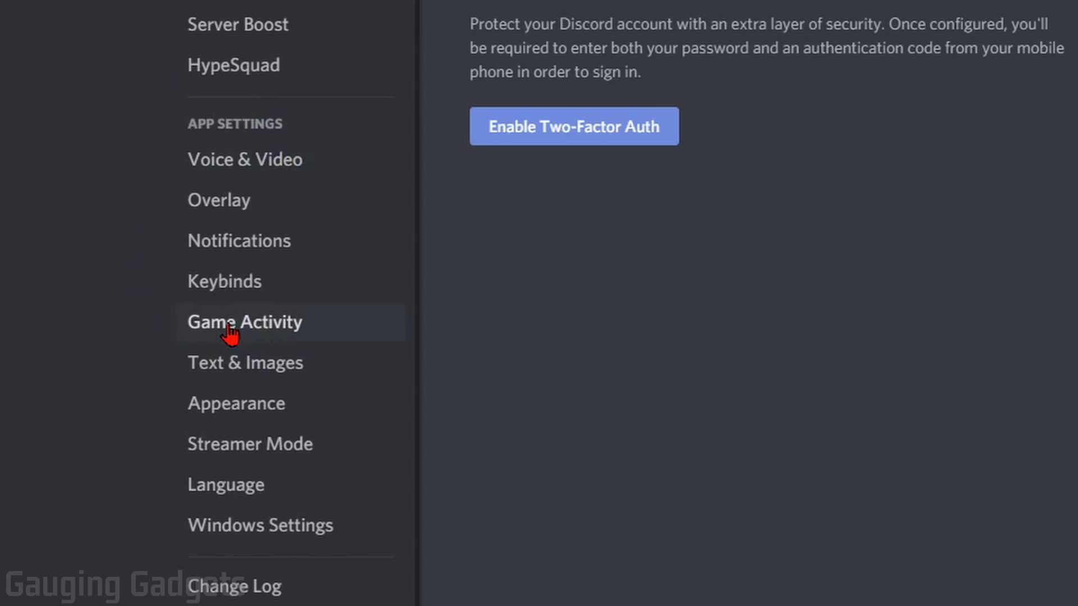
left_click(243, 321)
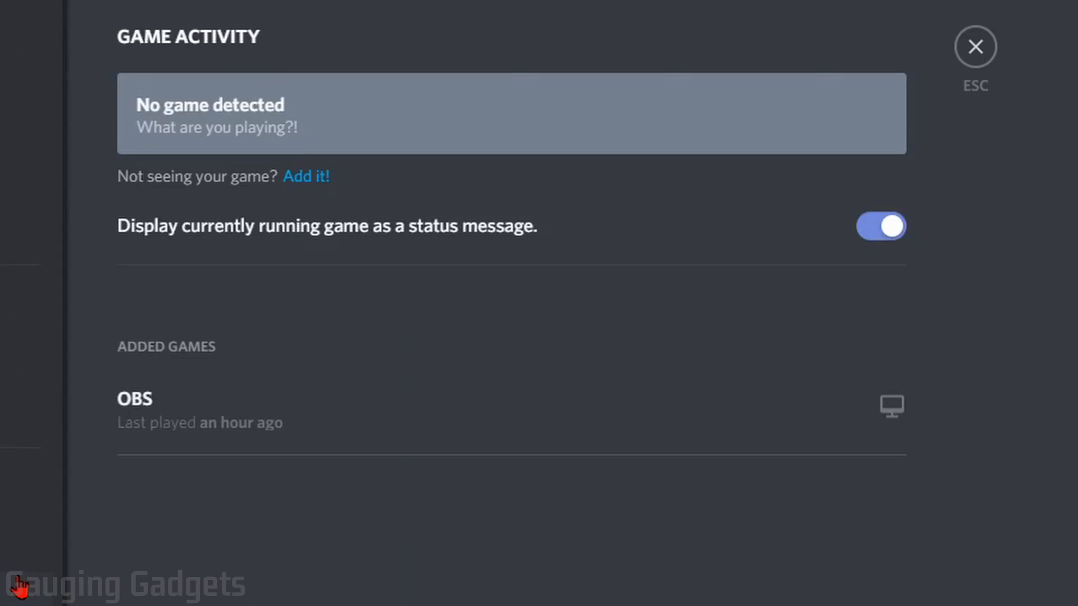
mouse_move(522, 243)
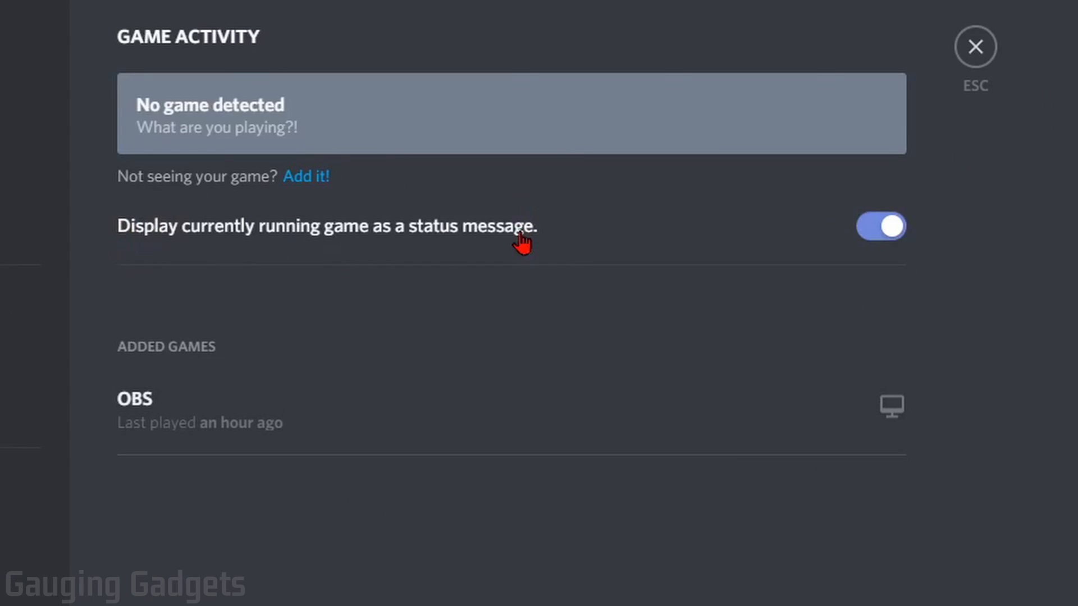
mouse_move(352, 246)
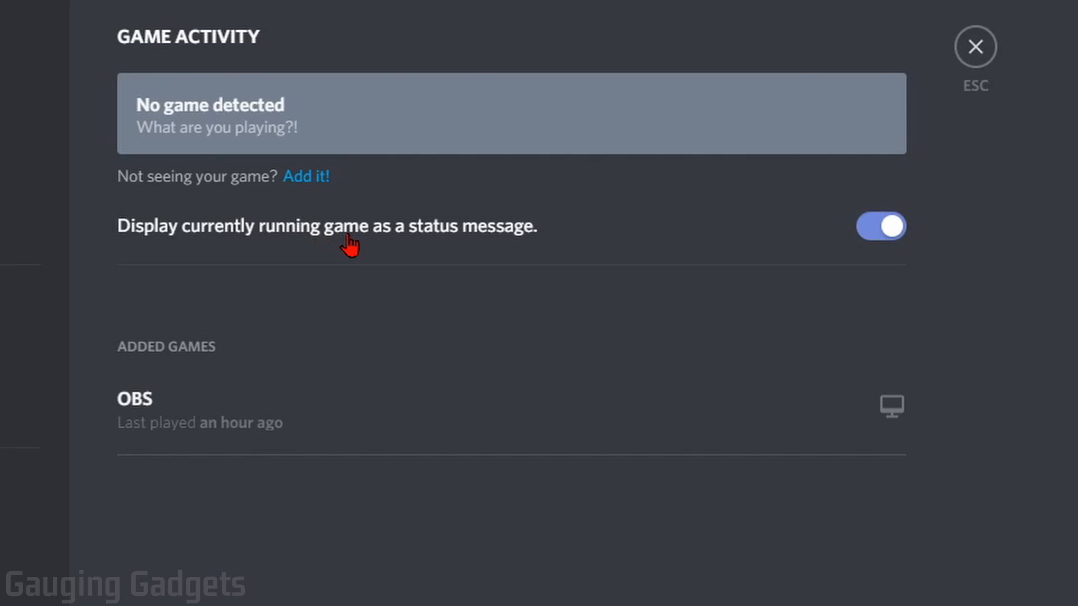
mouse_move(825, 241)
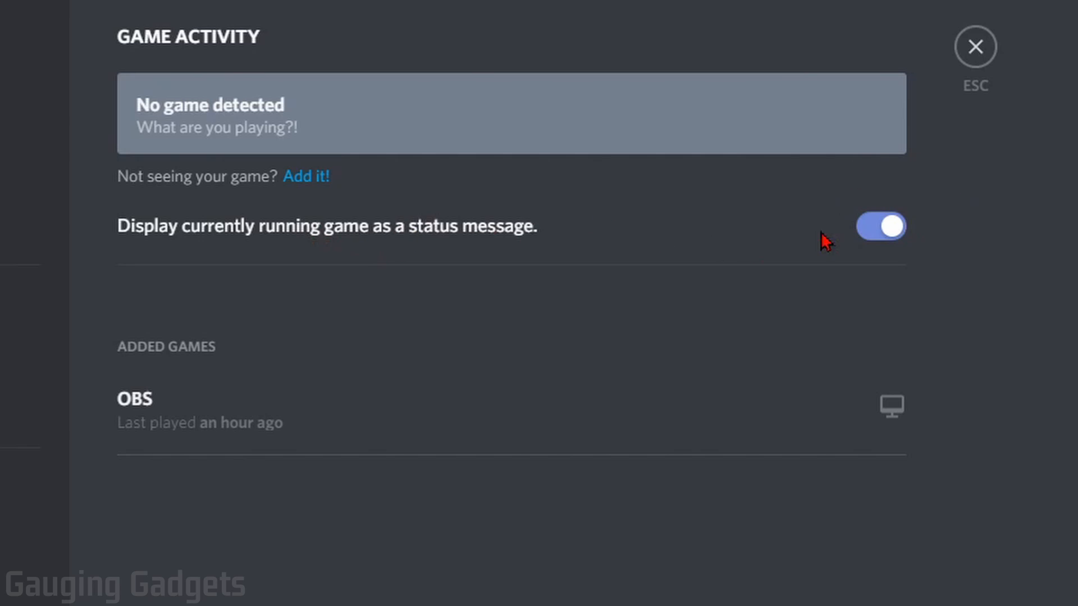
mouse_move(558, 128)
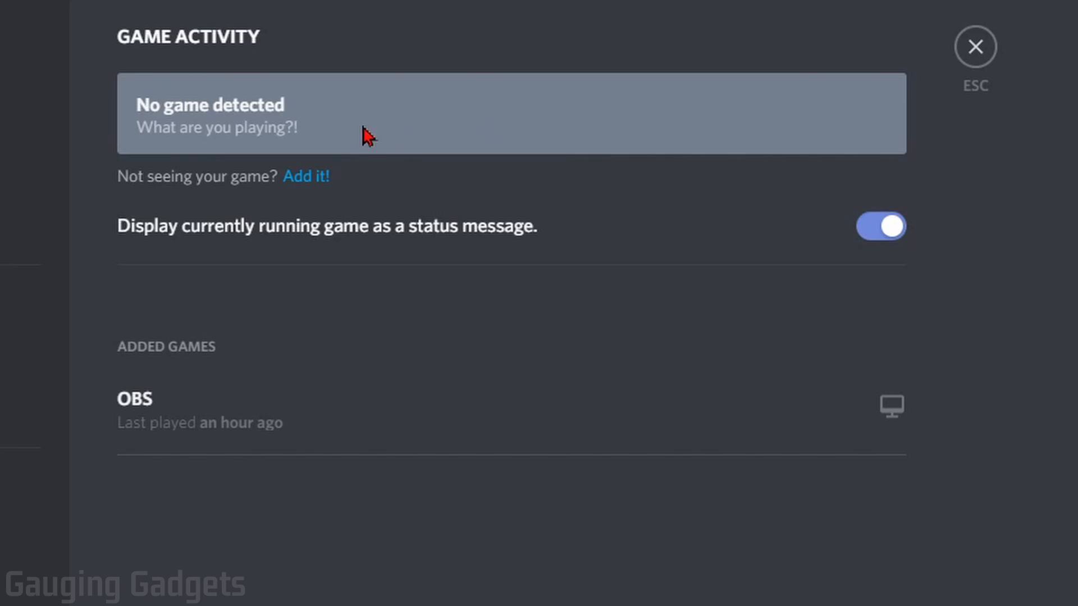
mouse_move(358, 187)
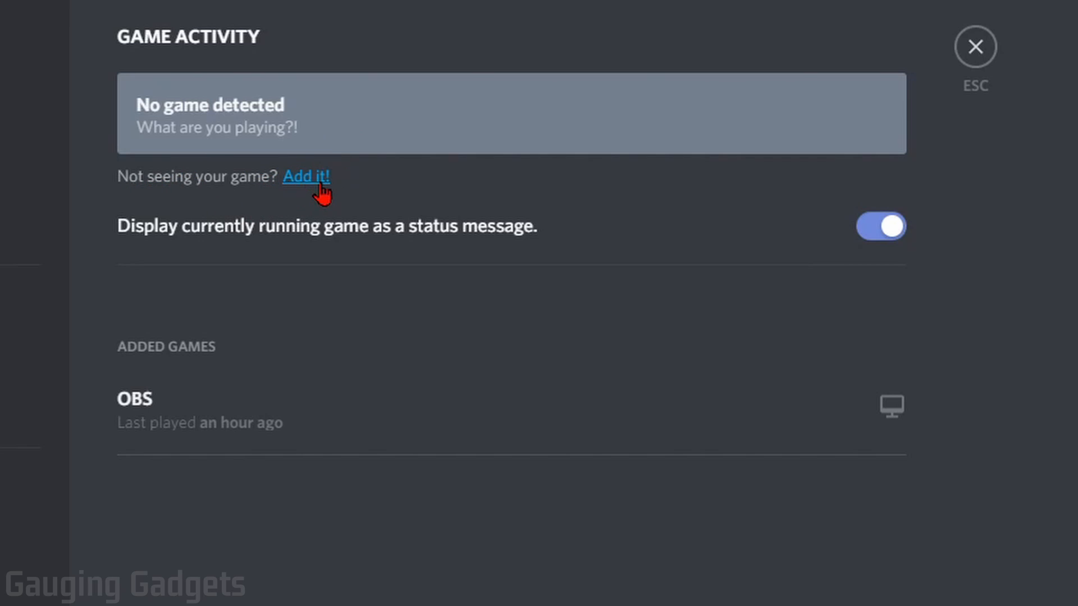
Add Microsoft Store as the currently played game via 'Add it!'.
left_click(307, 177)
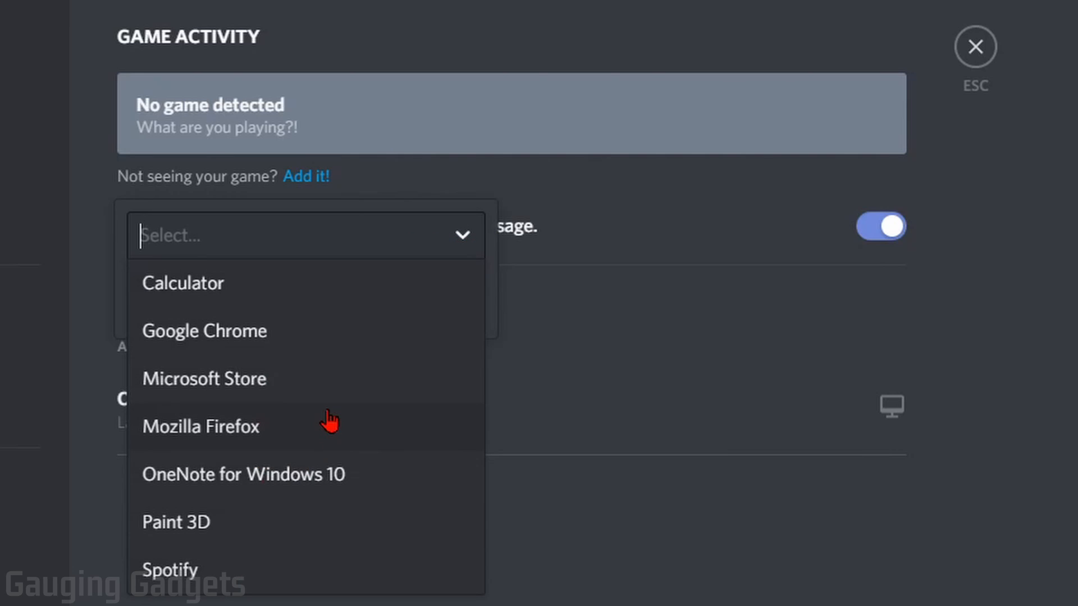
mouse_move(340, 400)
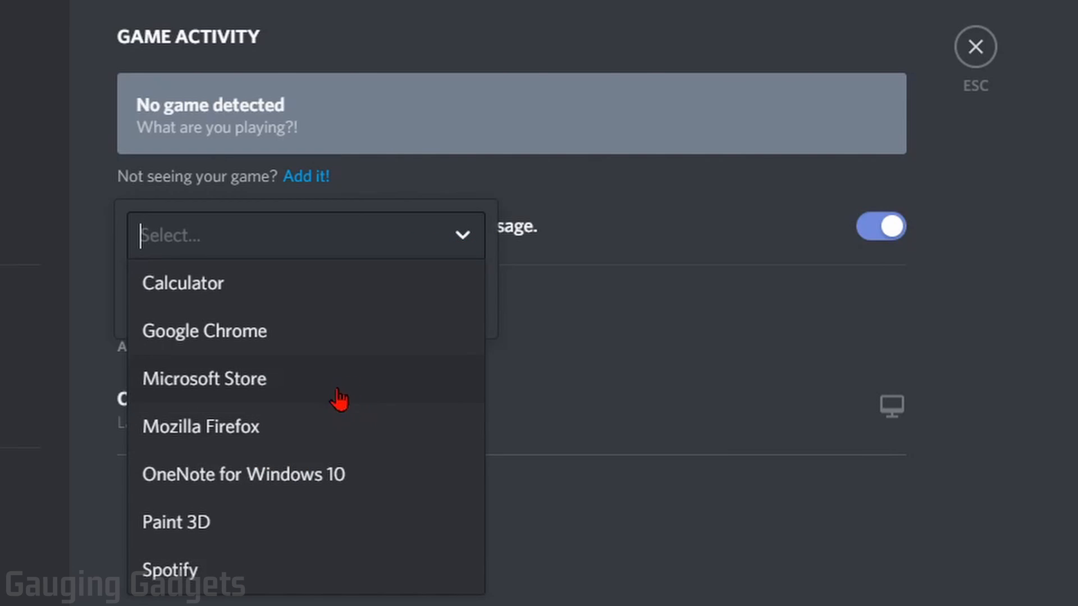
mouse_move(362, 402)
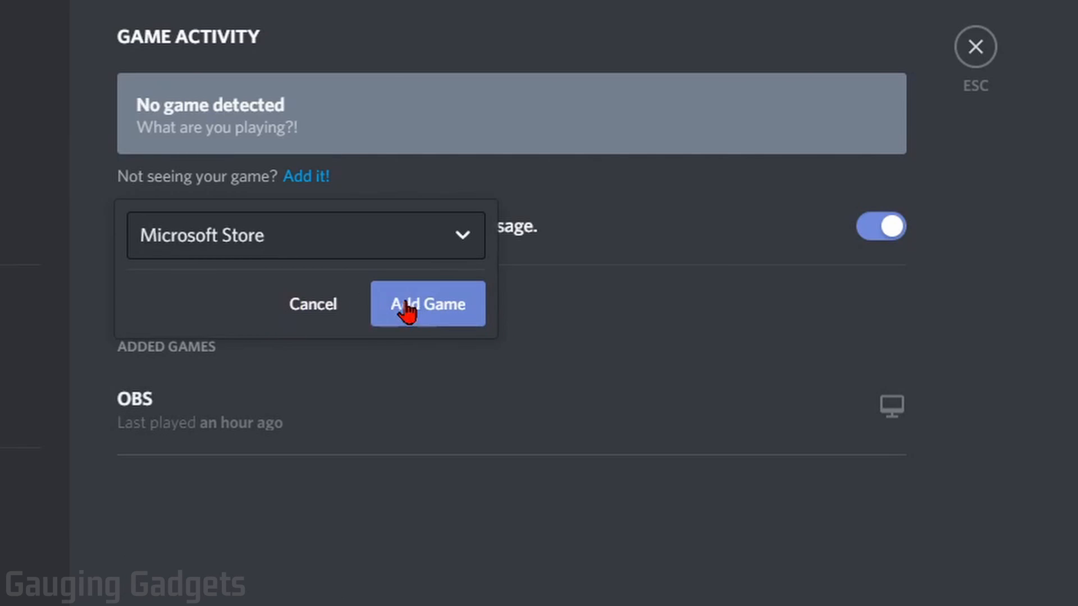
left_click(427, 304)
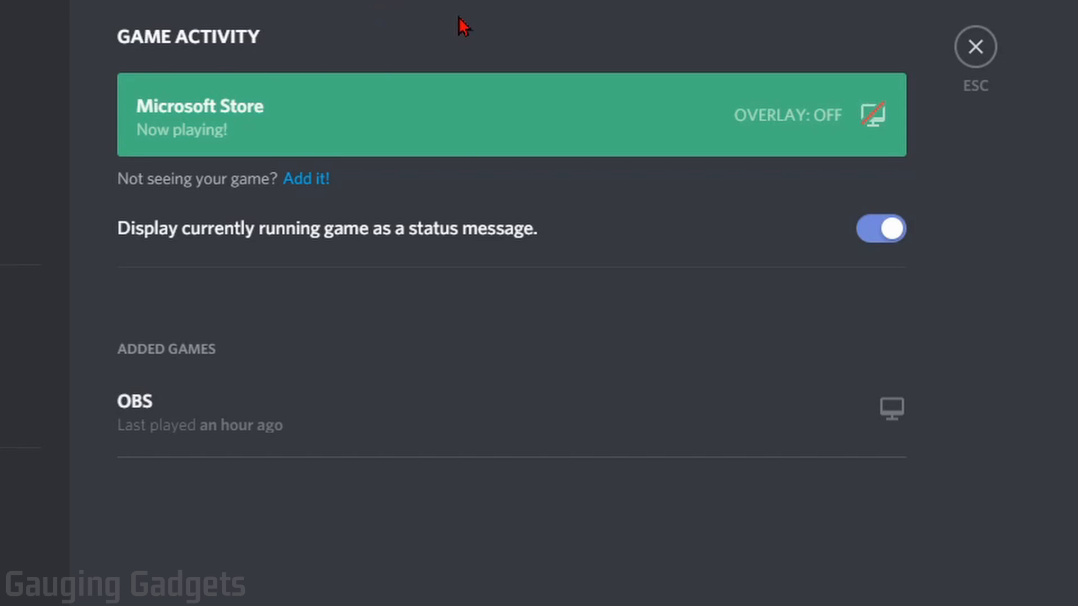
mouse_move(445, 43)
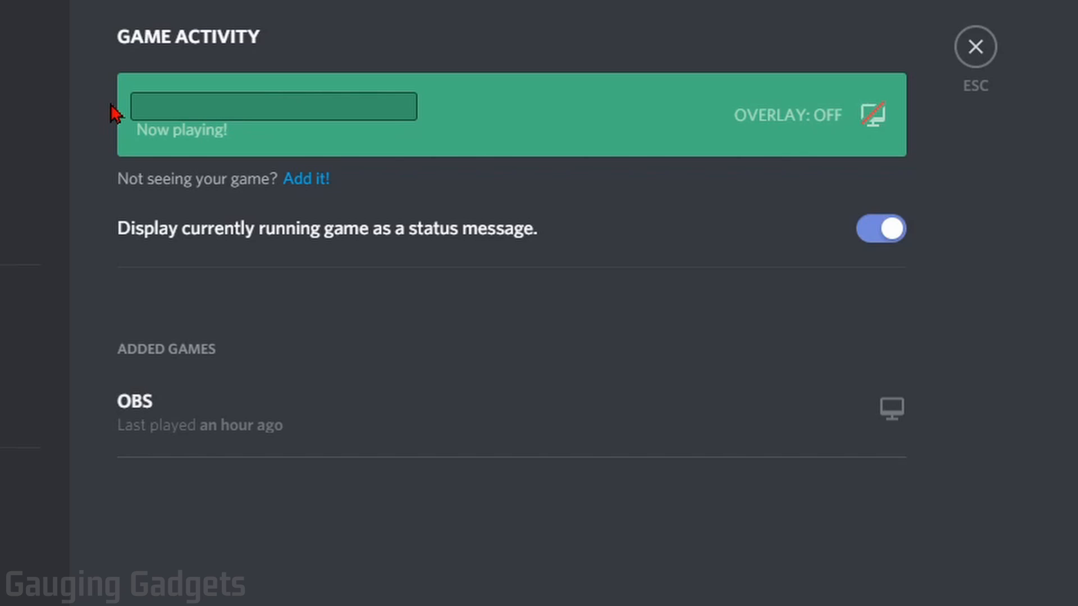
Rename the now-playing Microsoft Store entry to 'Recording for YouTube'.
type("Recording for YouTube")
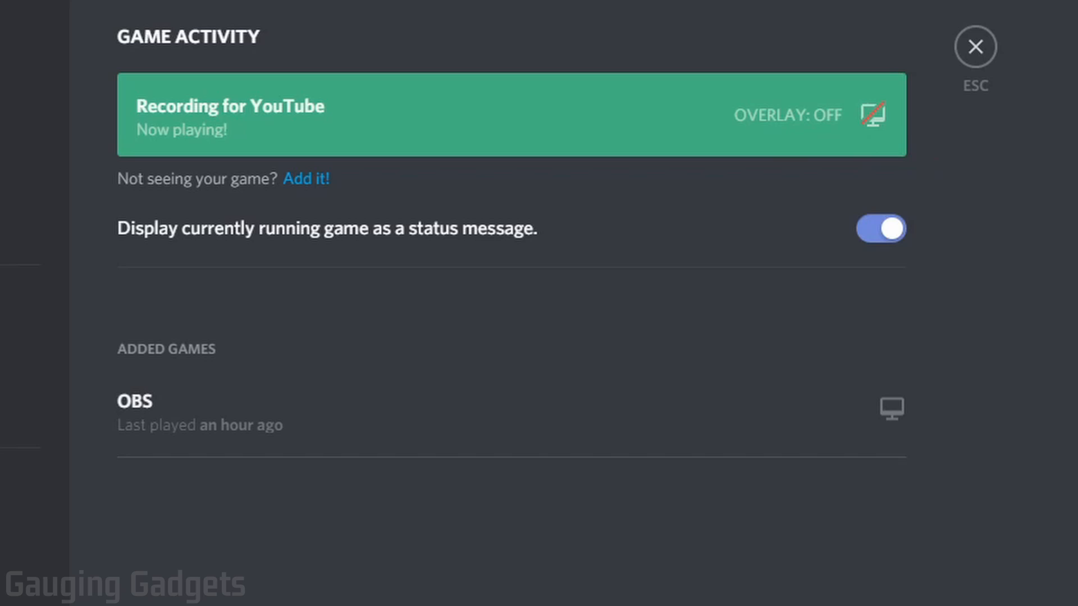
mouse_move(1001, 60)
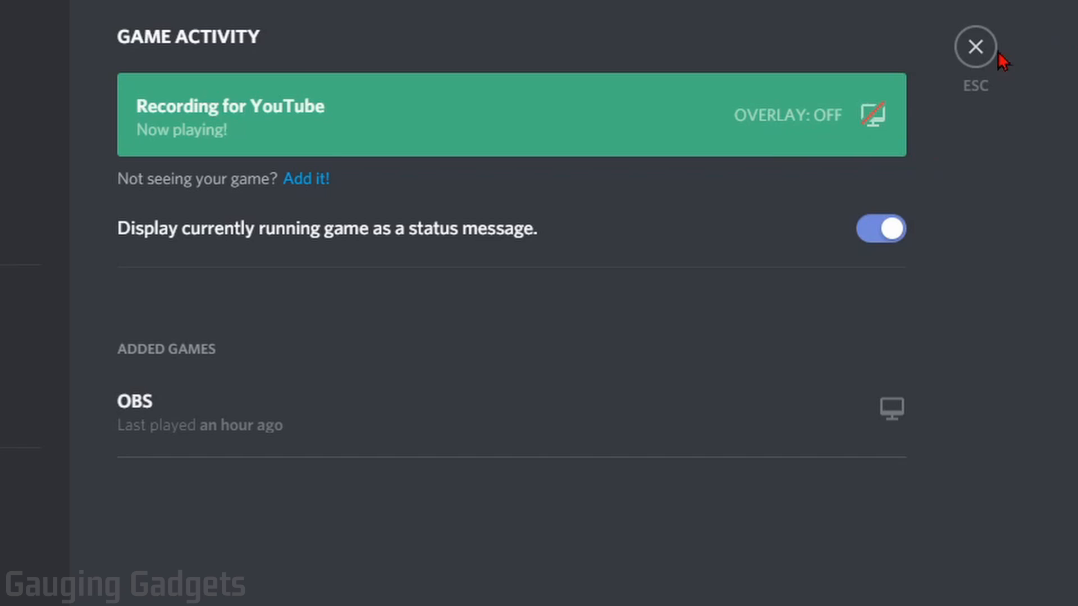
Close User Settings to show 'Playing Recording for YouTube' in the member list.
left_click(975, 46)
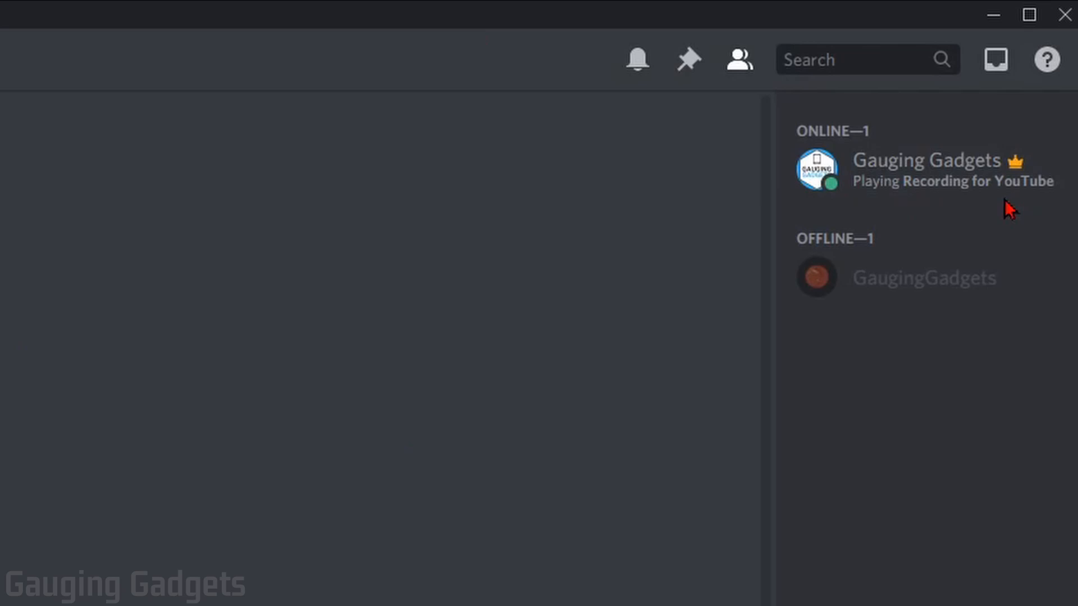
mouse_move(1000, 202)
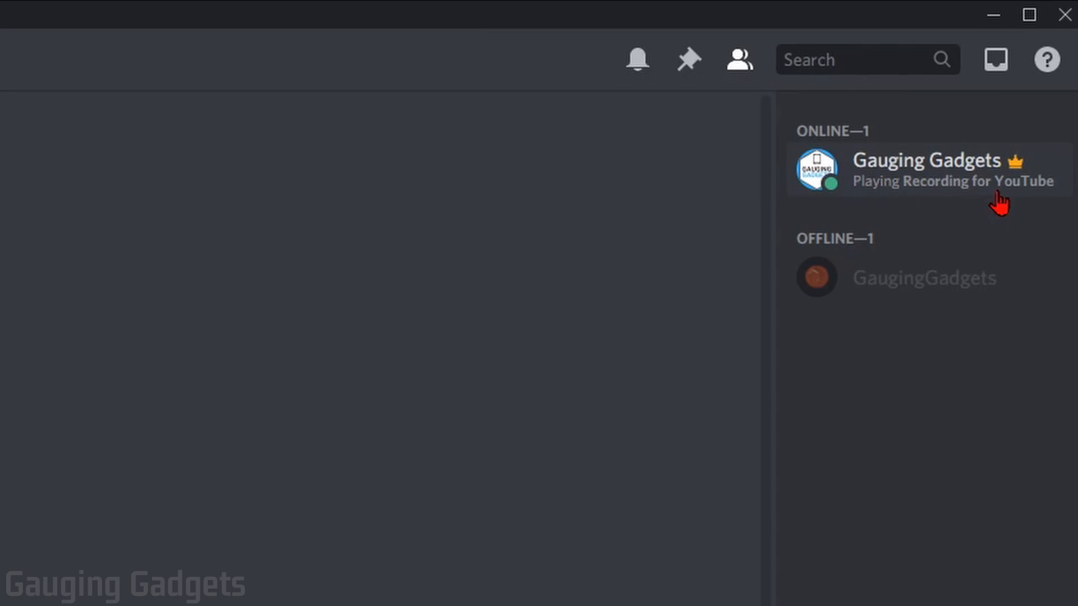
mouse_move(956, 181)
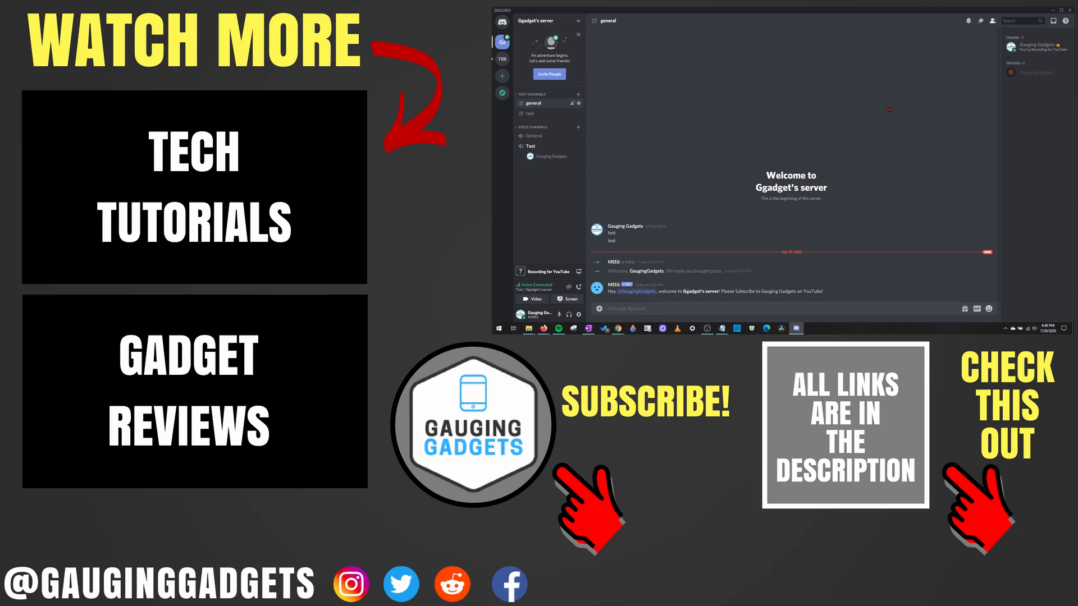
mouse_move(893, 110)
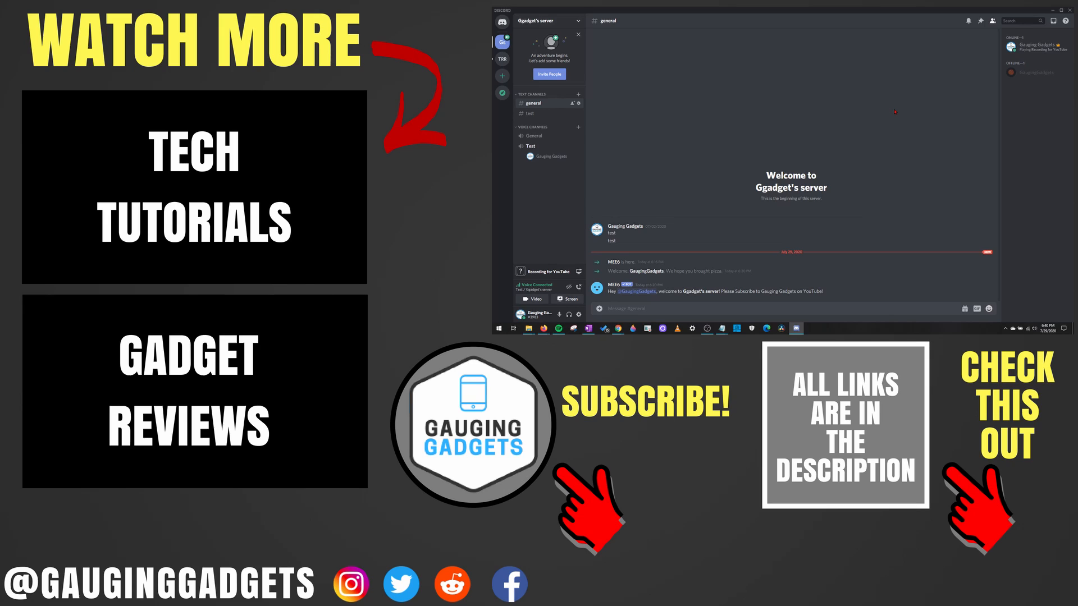